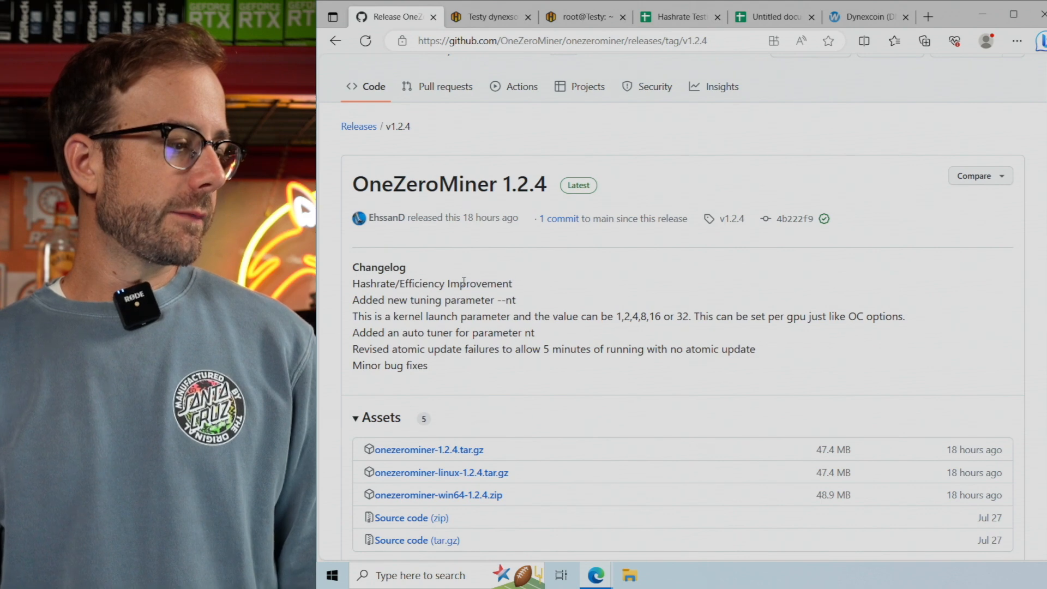
Bring up the Testy rig's HiveOS worker page and scroll to its eleven-GPU list.
{"action": "double_click", "coordinate": [432, 283]}
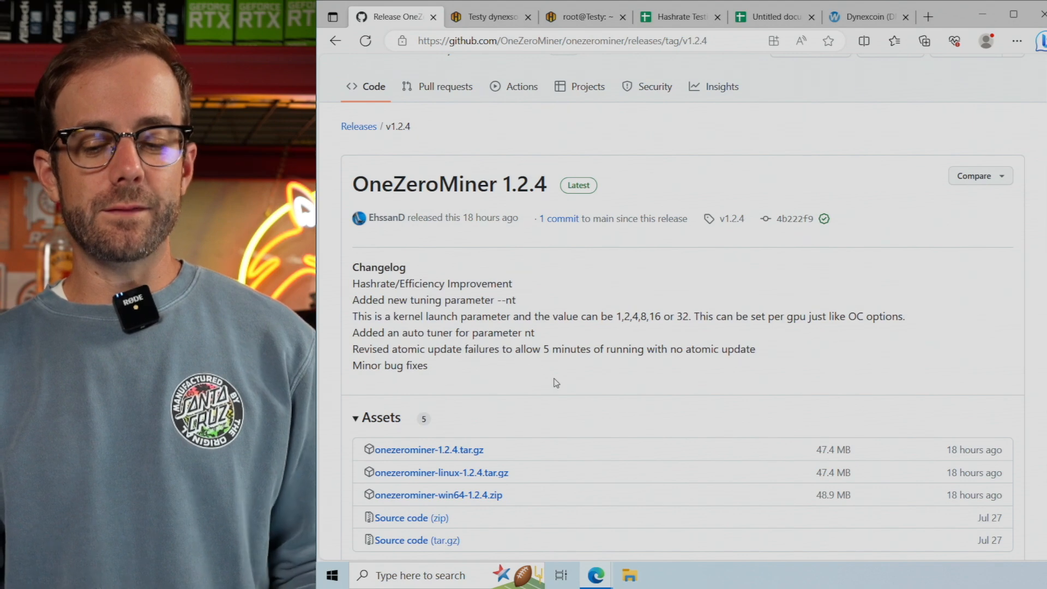
{"action": "mouse_move", "coordinate": [559, 386]}
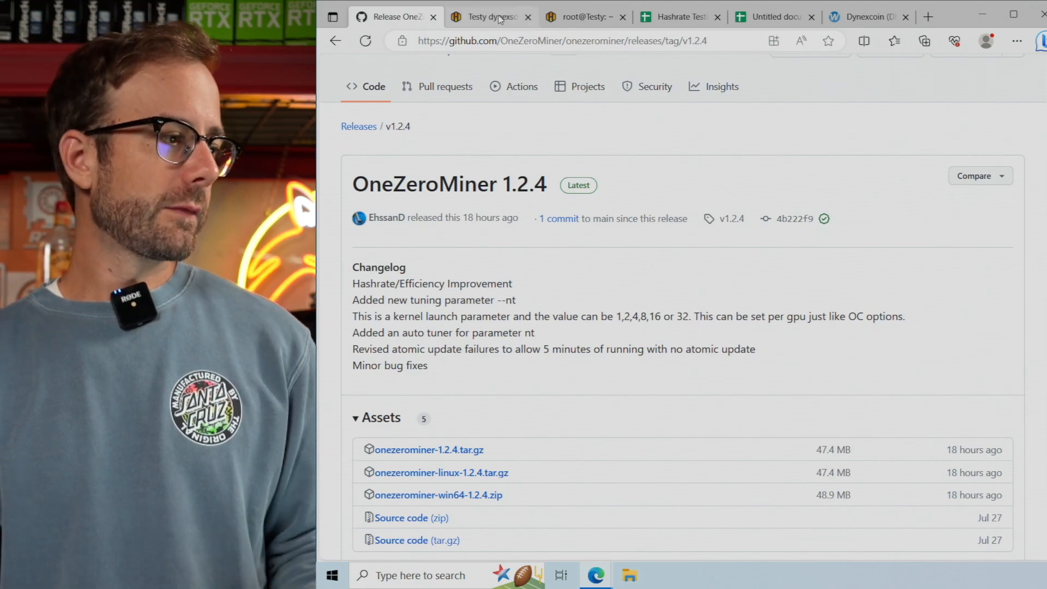
{"action": "left_click", "coordinate": [487, 17]}
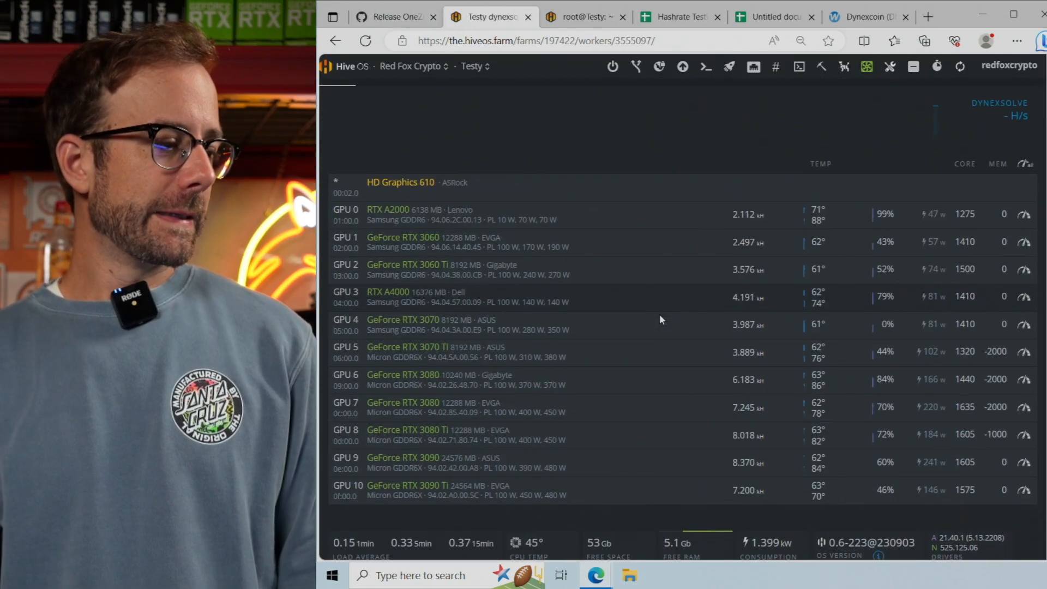
{"action": "scroll", "scroll_direction": "down", "scroll_amount": 3}
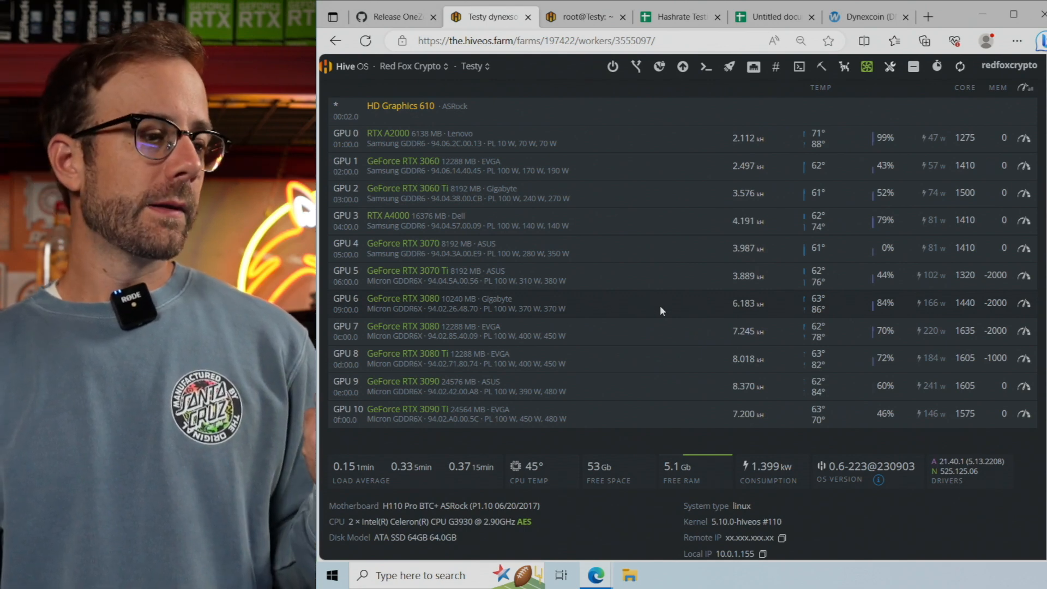
{"action": "mouse_move", "coordinate": [667, 309]}
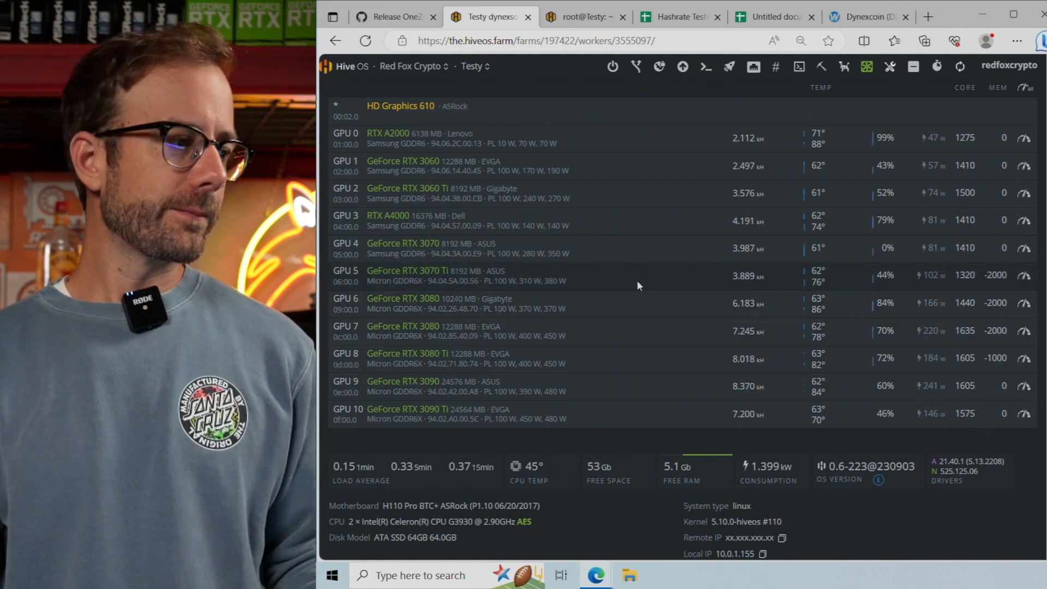
Switch to the root@Testy web shell showing OneZeroMiner stats totalling 57.29 KH/s.
{"action": "left_click", "coordinate": [584, 17]}
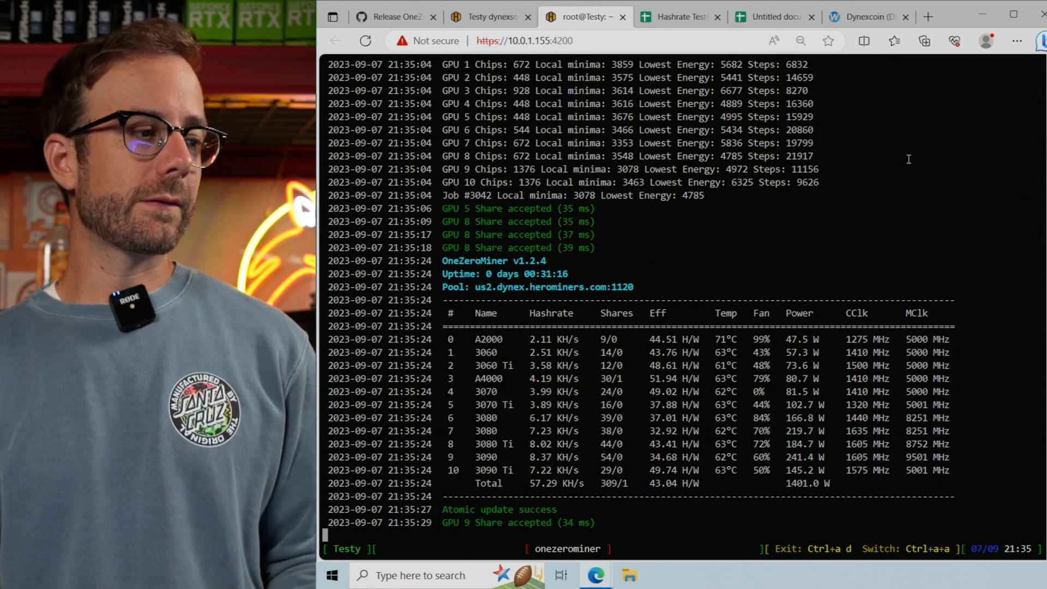
Bring up the Hashrate Testing spreadsheet's Dynex sheet with OneZeroMiner 1.2.4 per-GPU results.
{"action": "left_click", "coordinate": [676, 17]}
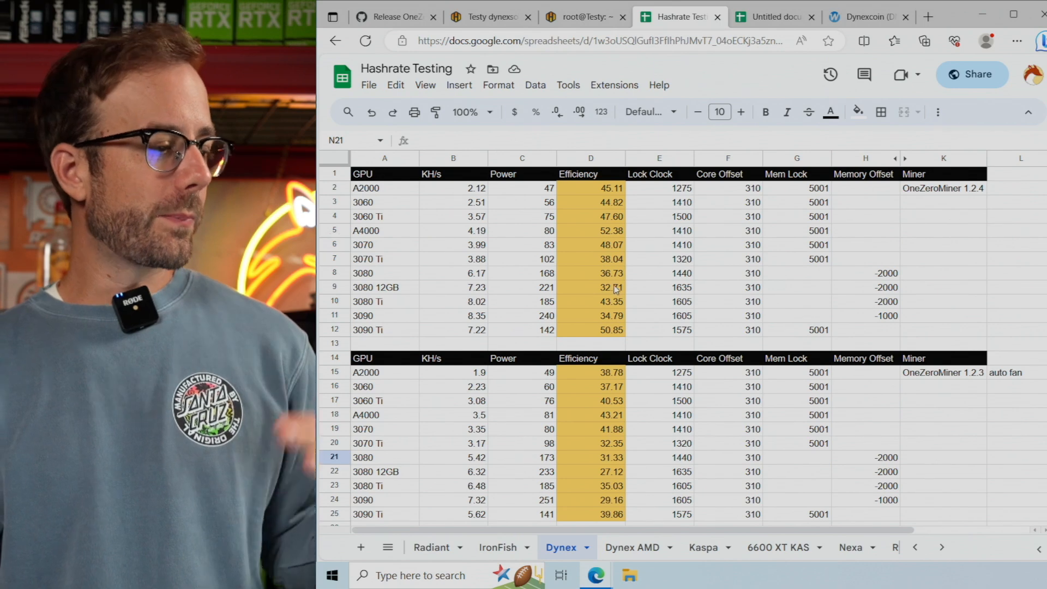
{"action": "mouse_move", "coordinate": [791, 381]}
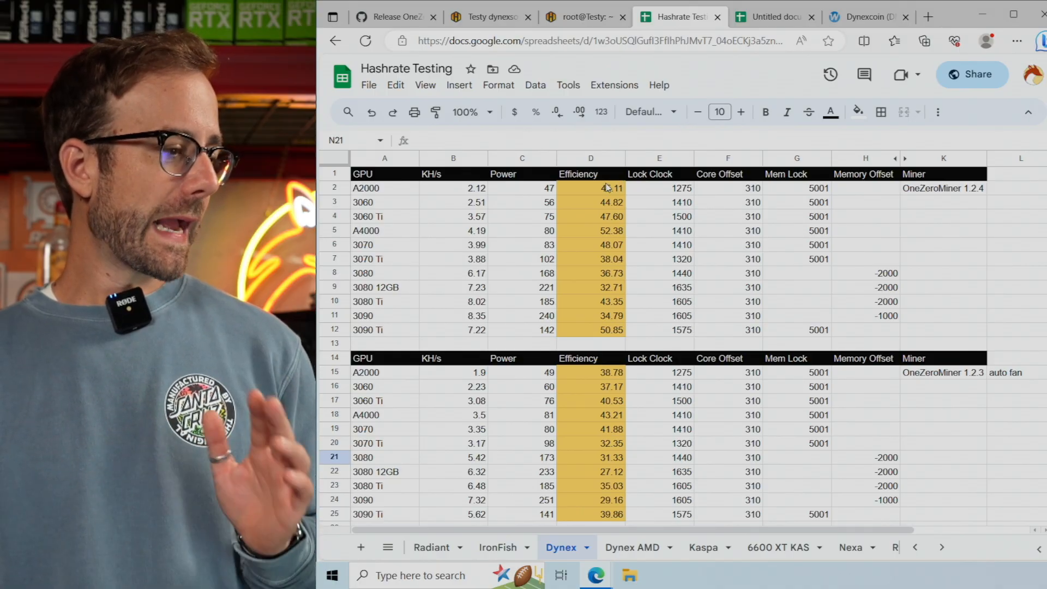
{"action": "mouse_move", "coordinate": [615, 238]}
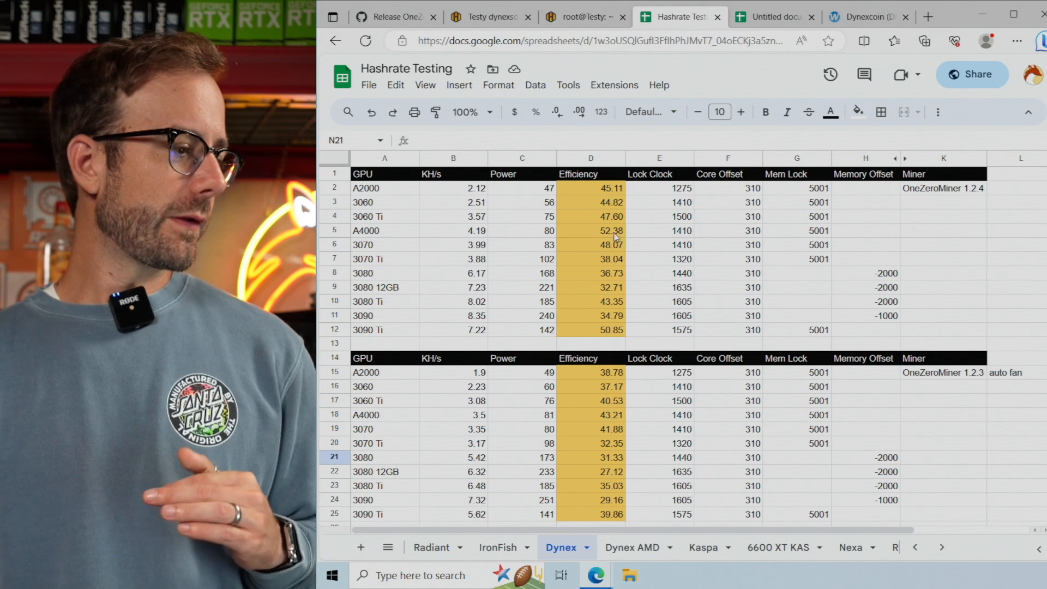
Inspect the A4000, 3090 Ti and 3070 efficiency values in the spreadsheet.
{"action": "left_click", "coordinate": [590, 230]}
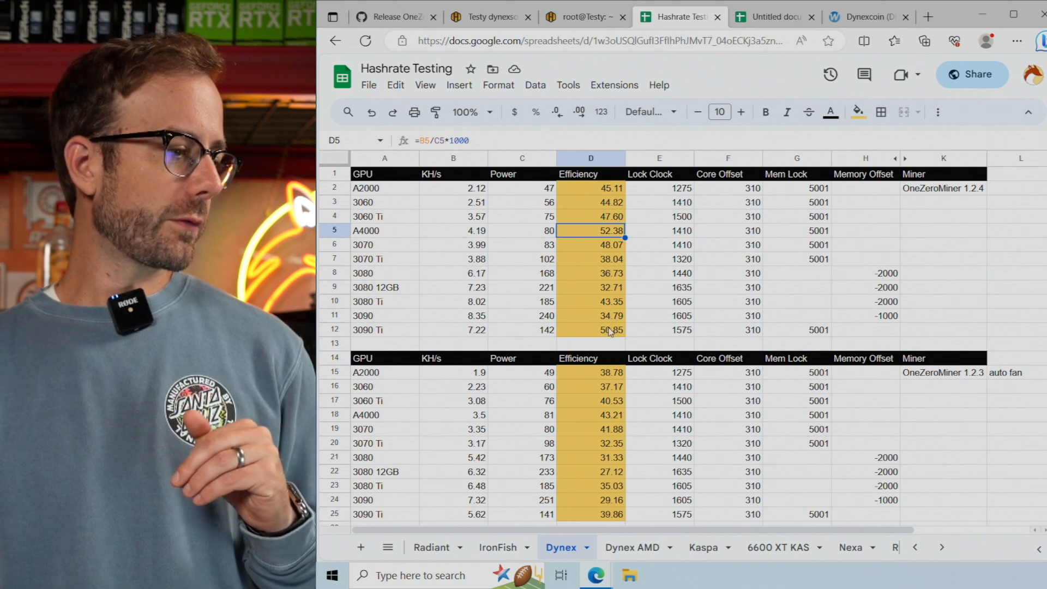
{"action": "left_click", "coordinate": [591, 330]}
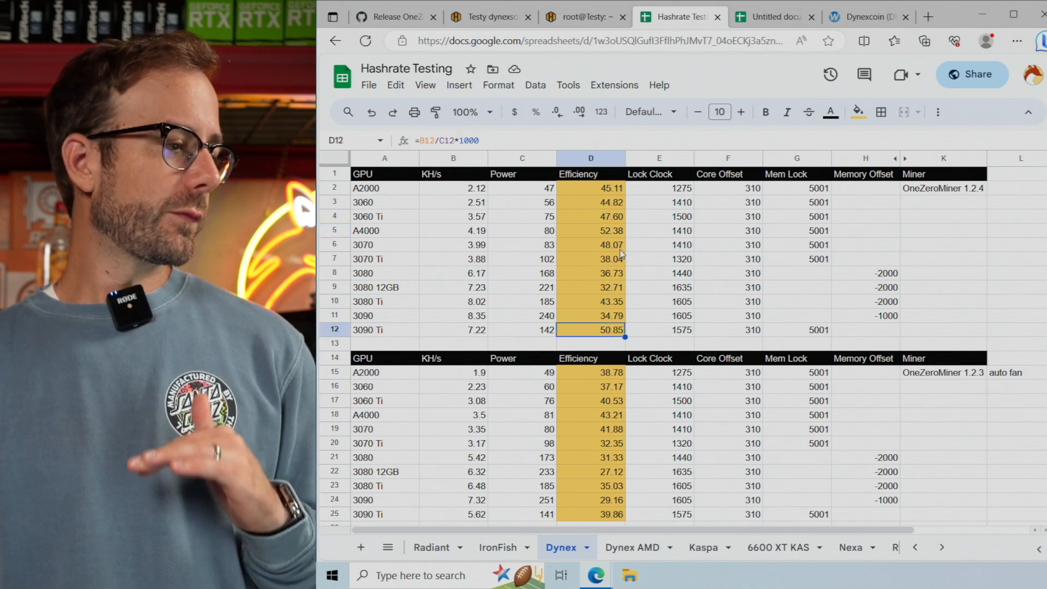
{"action": "left_click", "coordinate": [590, 244]}
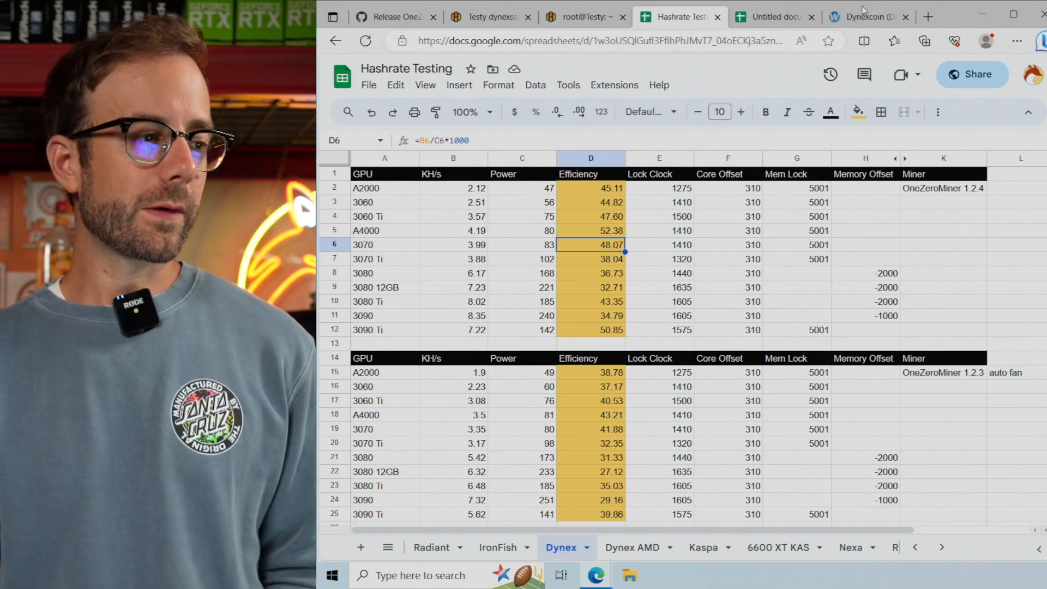
Confirm the A4000's 80 W power draw, ending on the Dynexcoin calculator.
{"action": "left_click", "coordinate": [866, 17]}
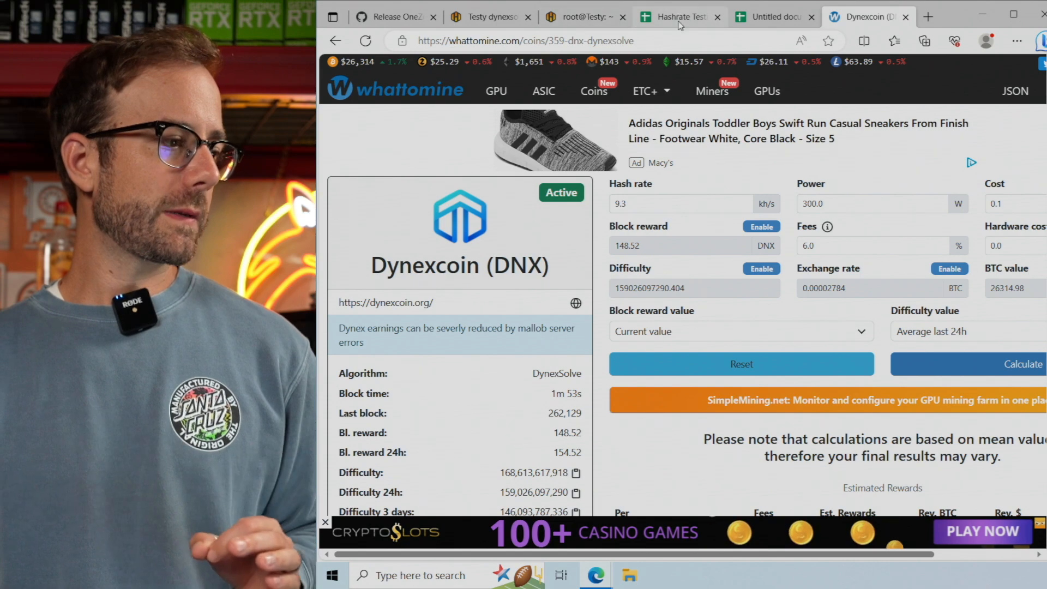
{"action": "left_click", "coordinate": [675, 16]}
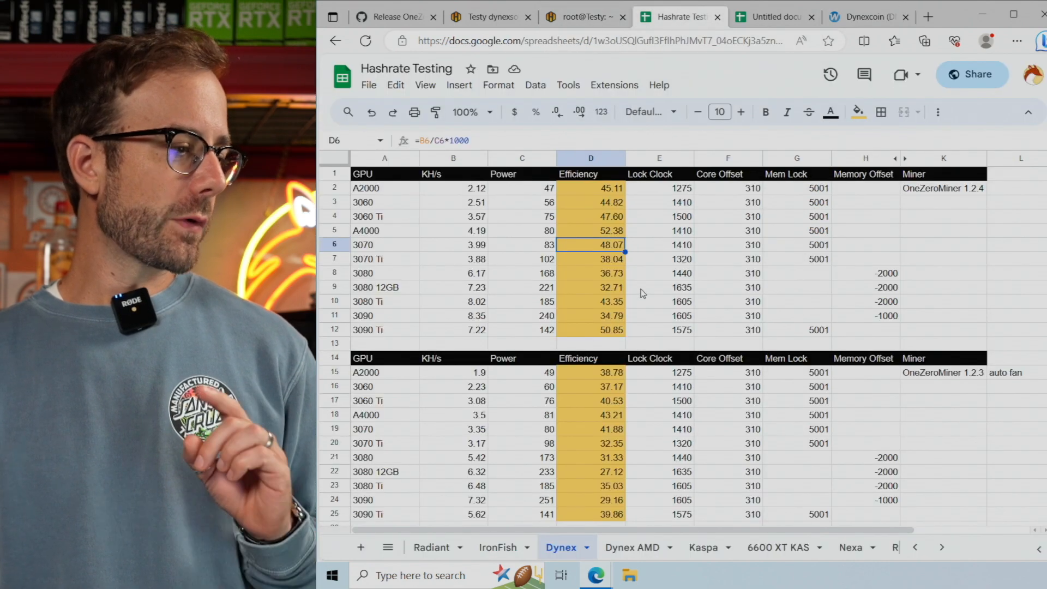
{"action": "mouse_move", "coordinate": [616, 233]}
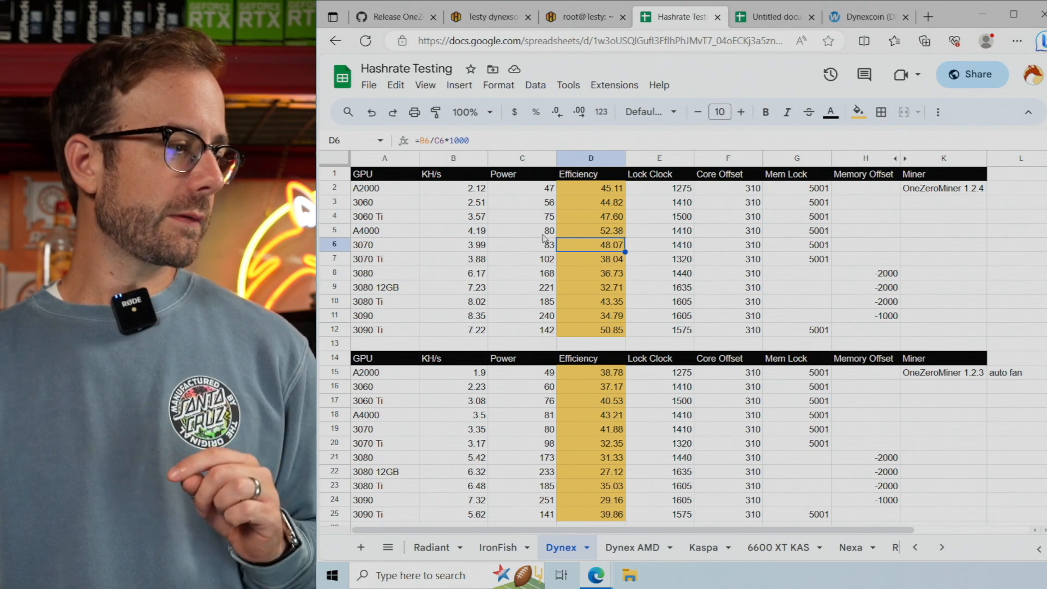
{"action": "left_click", "coordinate": [523, 230]}
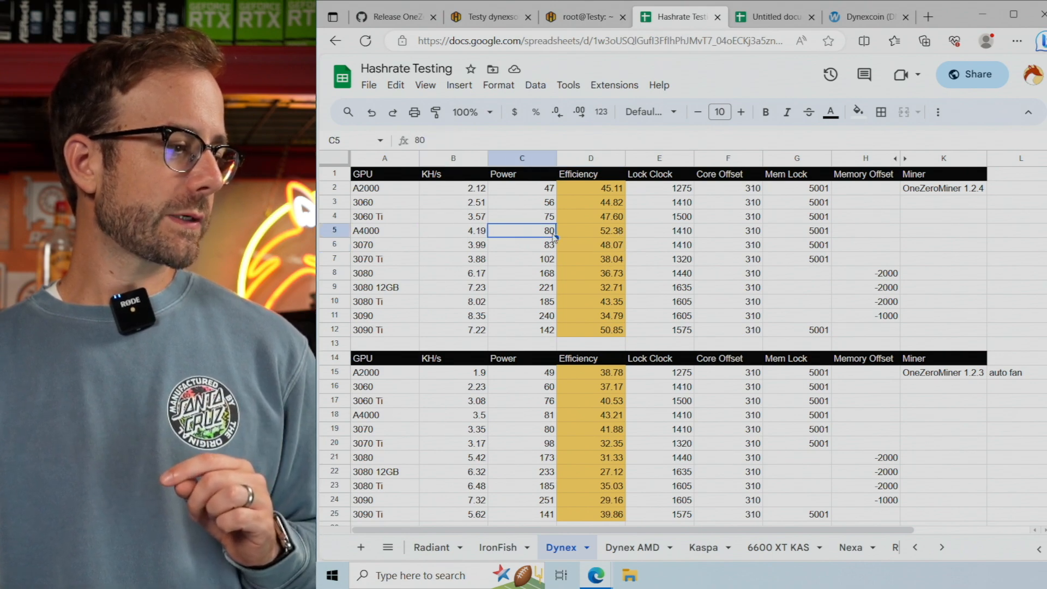
{"action": "left_click", "coordinate": [863, 17]}
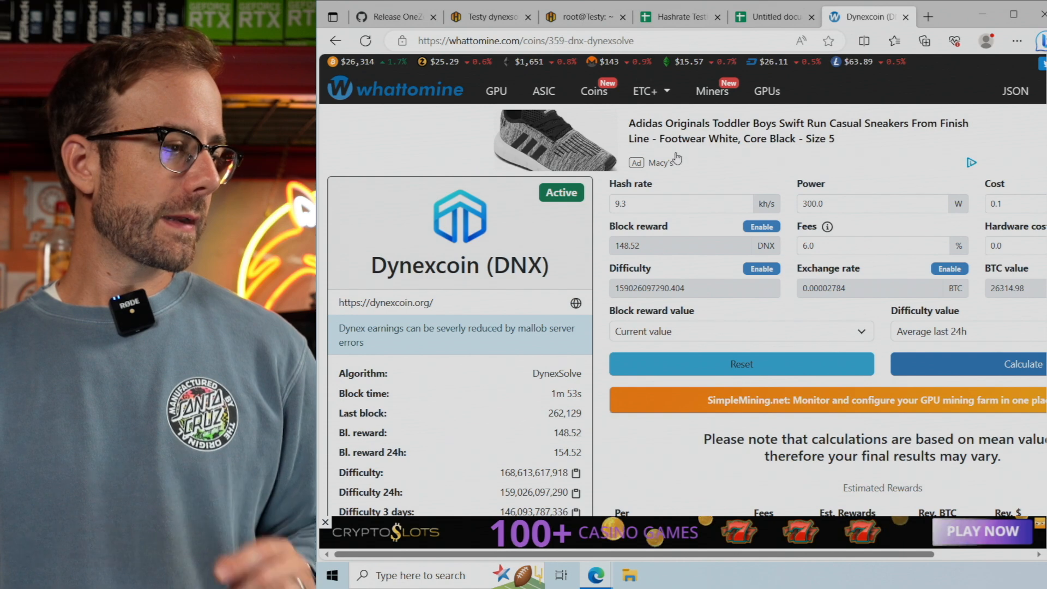
Enter 4.19 kh/s, 80 W, $0.13/kWh and 3.9% fees, using current difficulty.
{"action": "left_click", "coordinate": [679, 203]}
{"action": "type", "text": "4.19"}
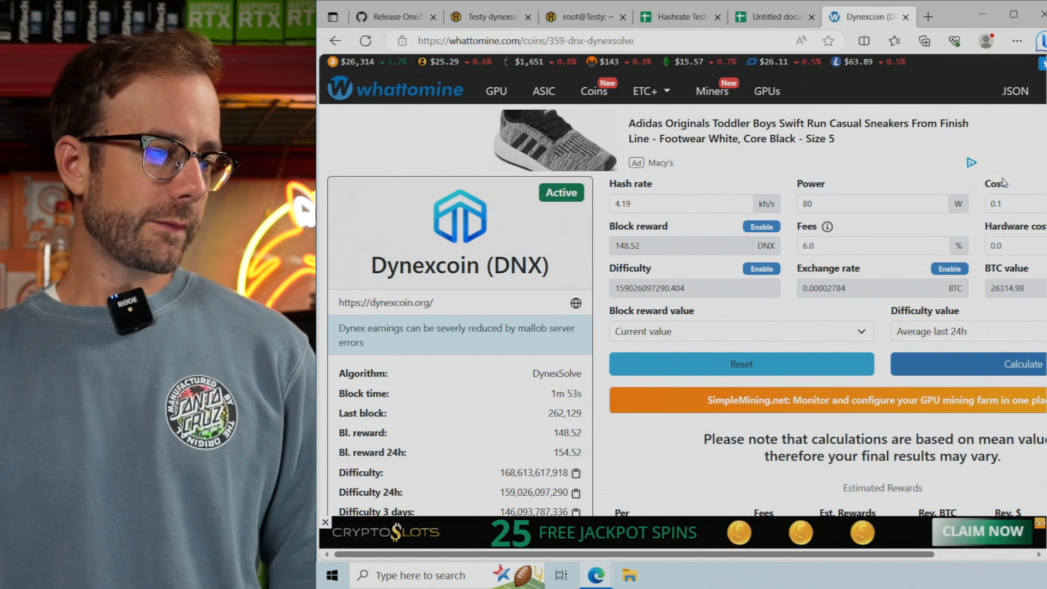
{"action": "left_click", "coordinate": [928, 15]}
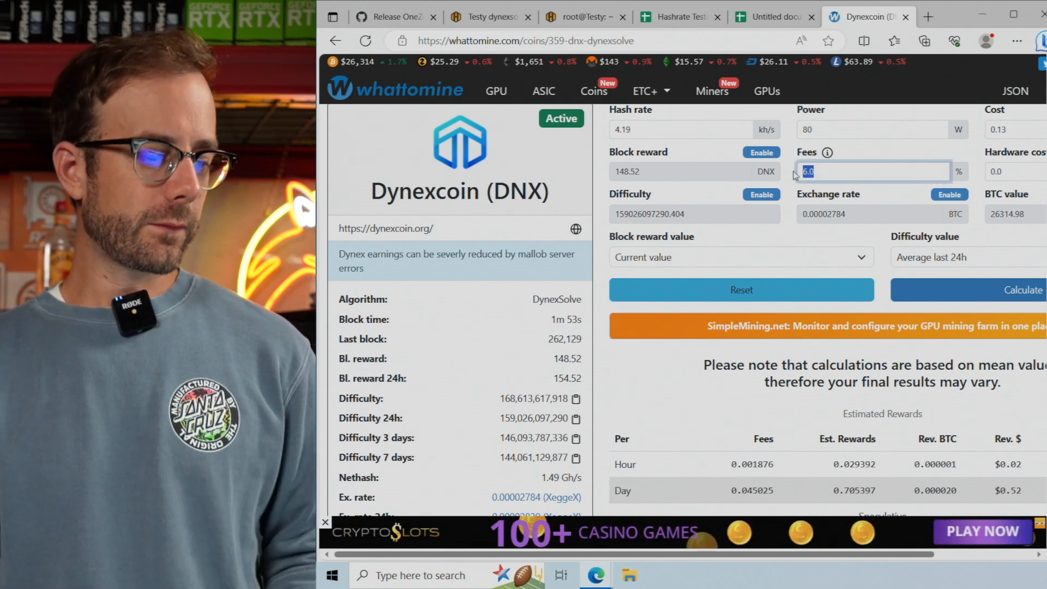
{"action": "type", "text": "3.9"}
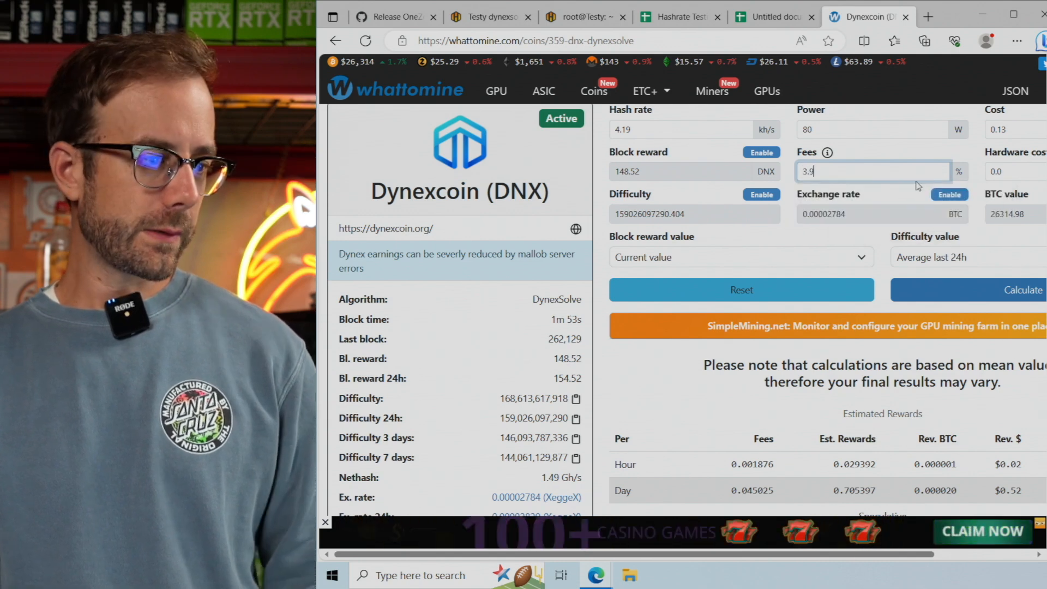
{"action": "left_click", "coordinate": [925, 257]}
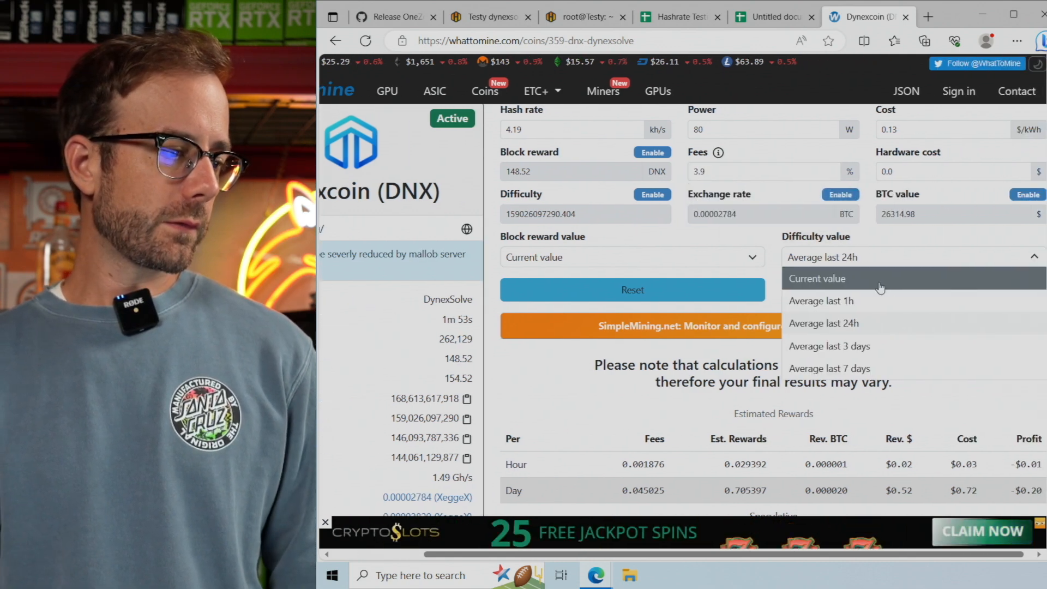
{"action": "left_click", "coordinate": [818, 278]}
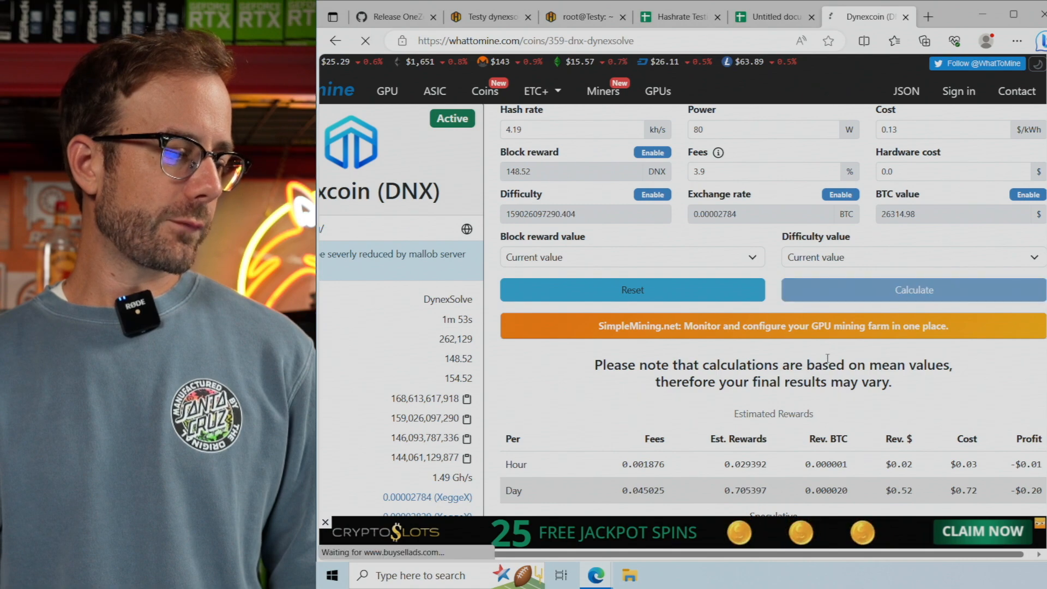